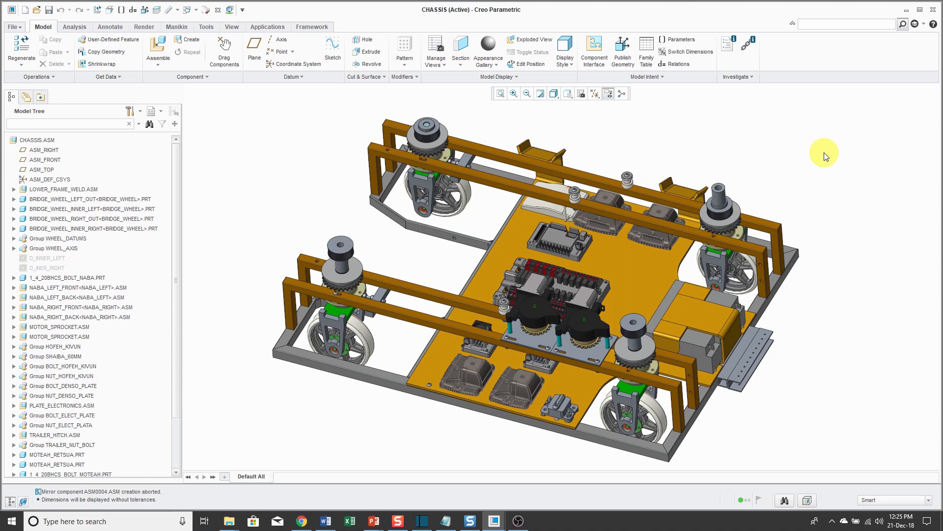
{"action": "mouse_move", "coordinate": [178, 409]}
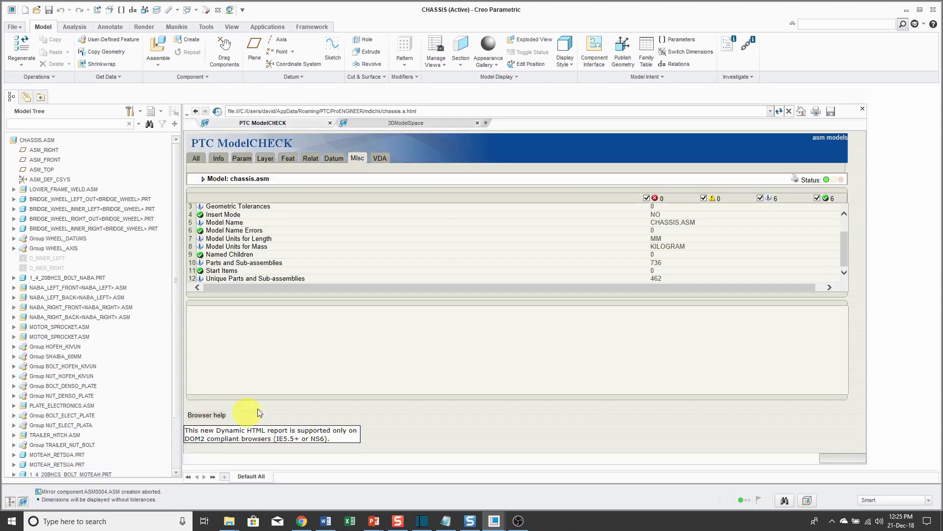
{"action": "mouse_move", "coordinate": [374, 378]}
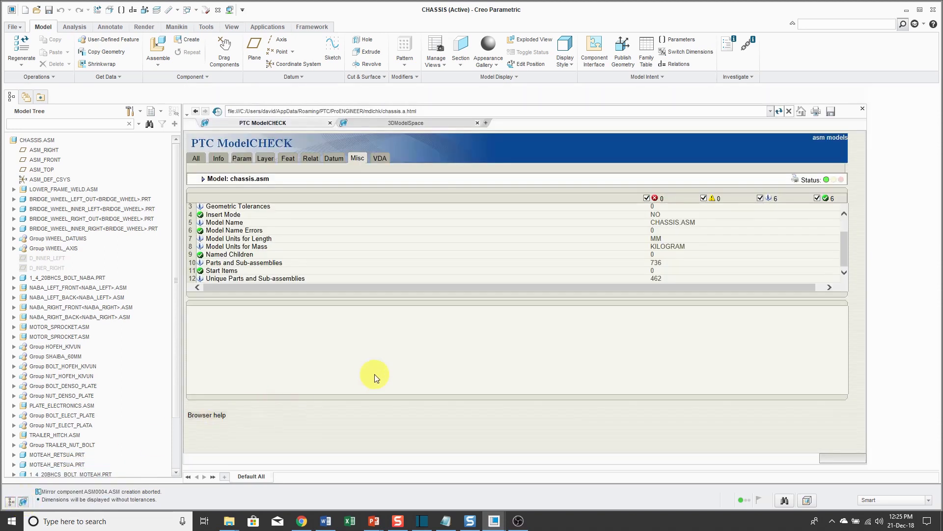
{"action": "mouse_move", "coordinate": [661, 278]}
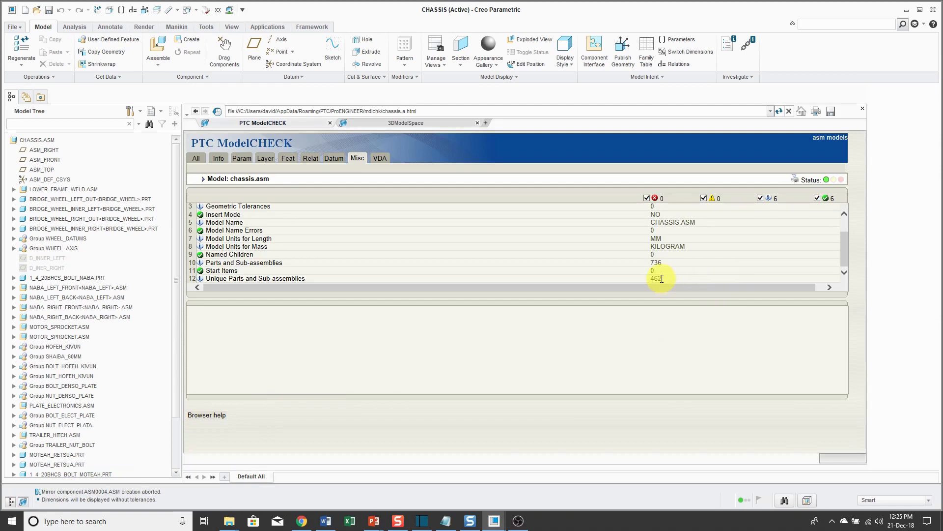
{"action": "mouse_move", "coordinate": [661, 270]}
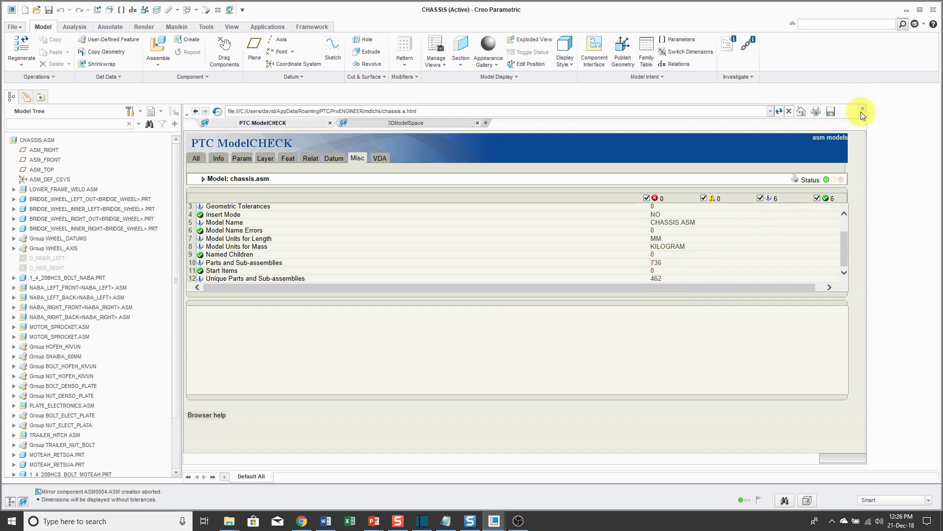
Close the ModelCHECK report and bring up the File > Save As choices for CHASSIS.
{"action": "left_click", "coordinate": [862, 109]}
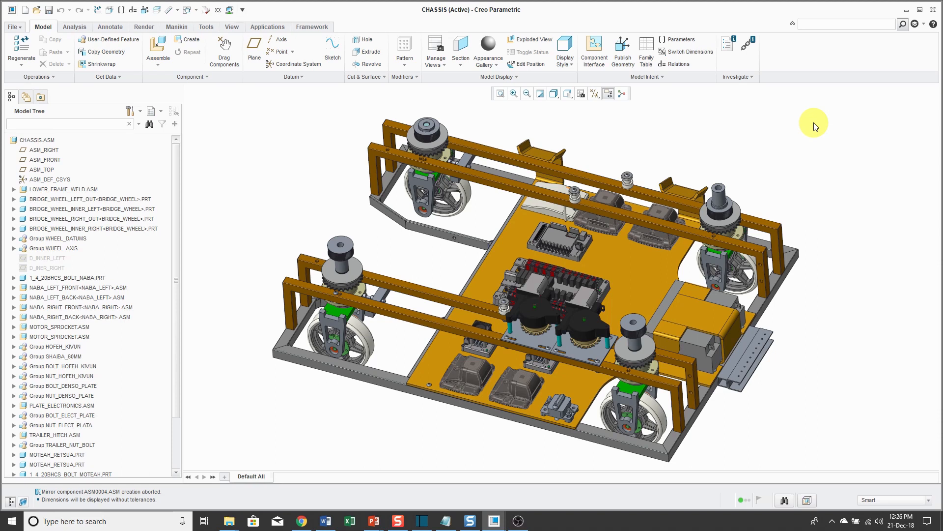
{"action": "mouse_move", "coordinate": [666, 120]}
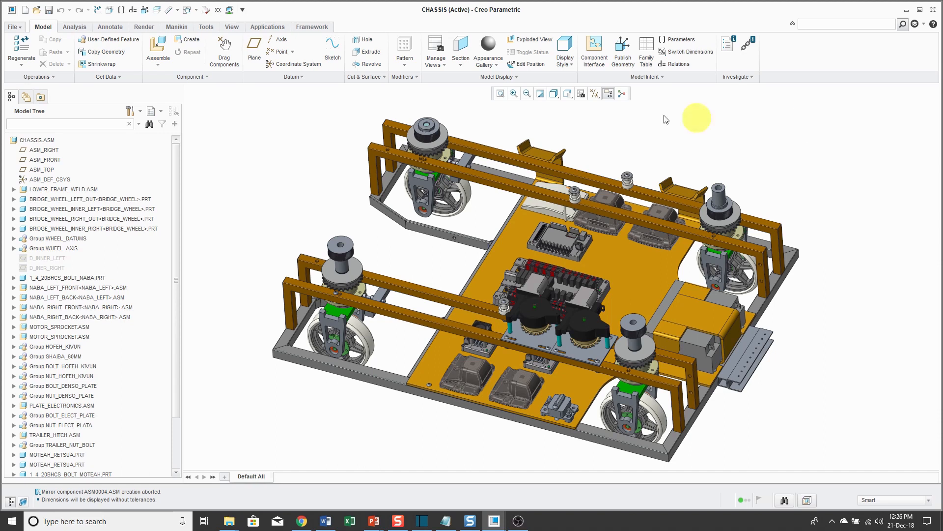
{"action": "left_click", "coordinate": [12, 27]}
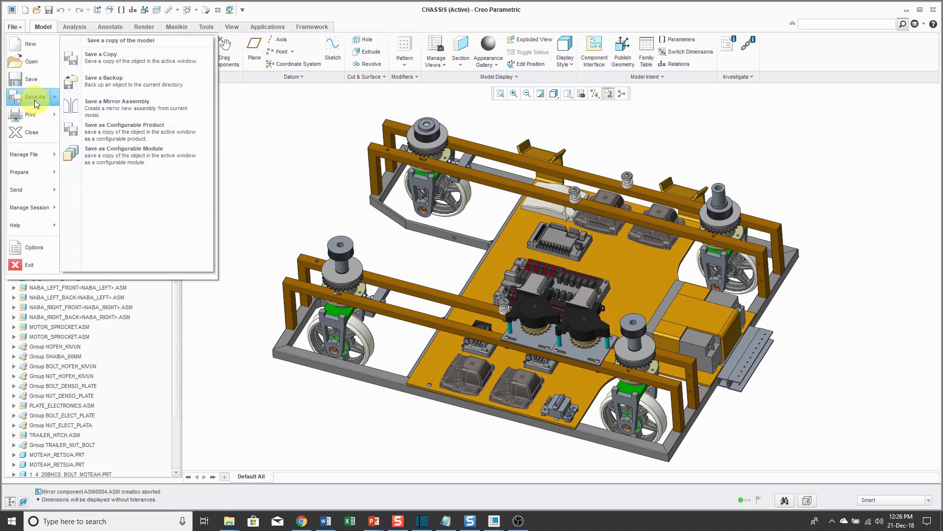
Start a geometry-dependent mirror assembly of CHASSIS named ASM0004 with preview.
{"action": "left_click", "coordinate": [117, 101]}
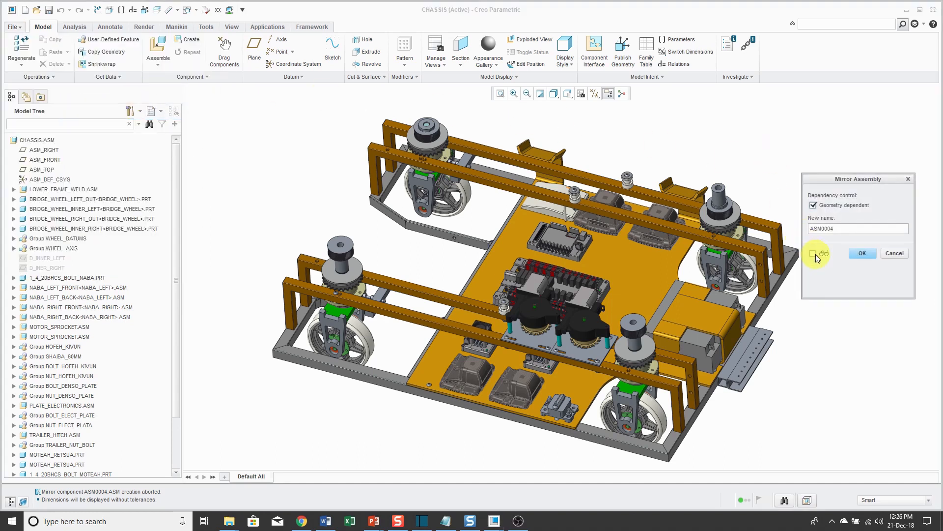
{"action": "mouse_move", "coordinate": [813, 257]}
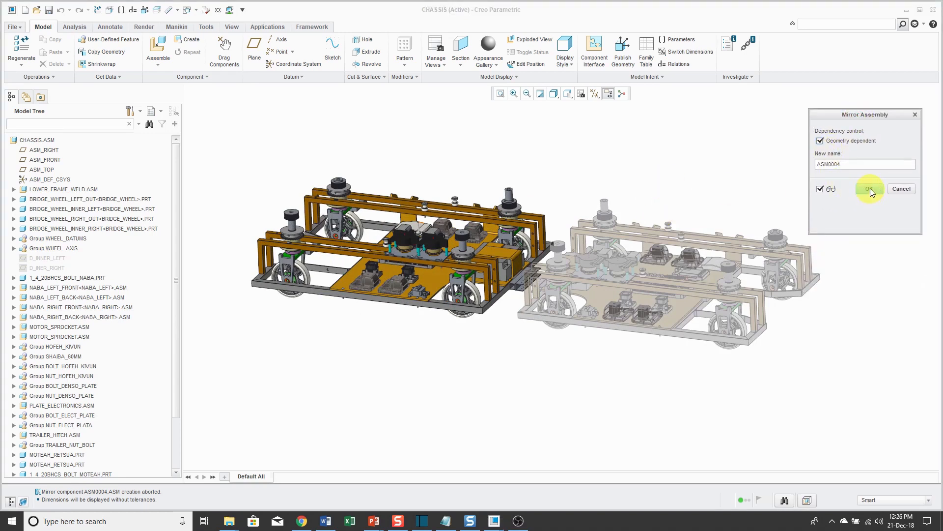
Confirm the mirror setup and set WHEEL.PRT's action to Reuse in the components list.
{"action": "left_click", "coordinate": [869, 188]}
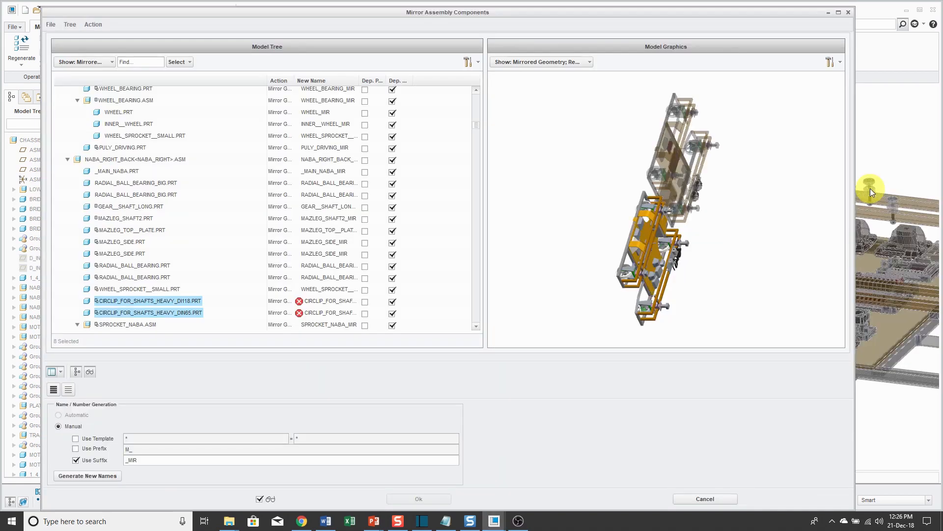
{"action": "mouse_move", "coordinate": [656, 218]}
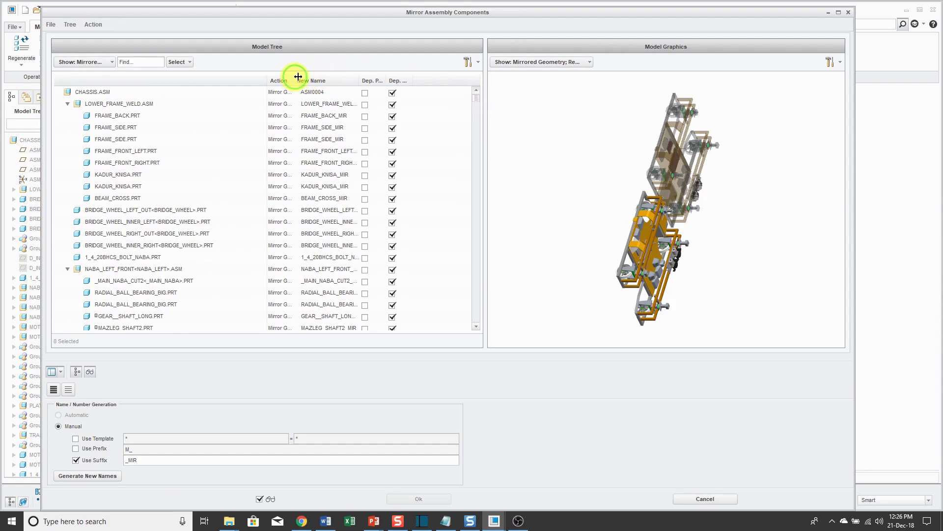
{"action": "left_click_drag", "start_coordinate": [298, 76], "coordinate": [324, 80]}
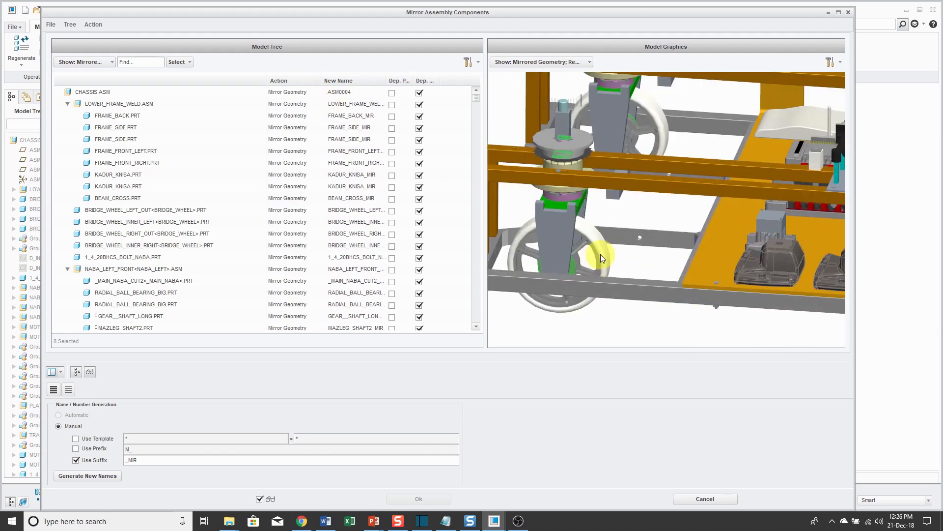
{"action": "left_click", "coordinate": [118, 207]}
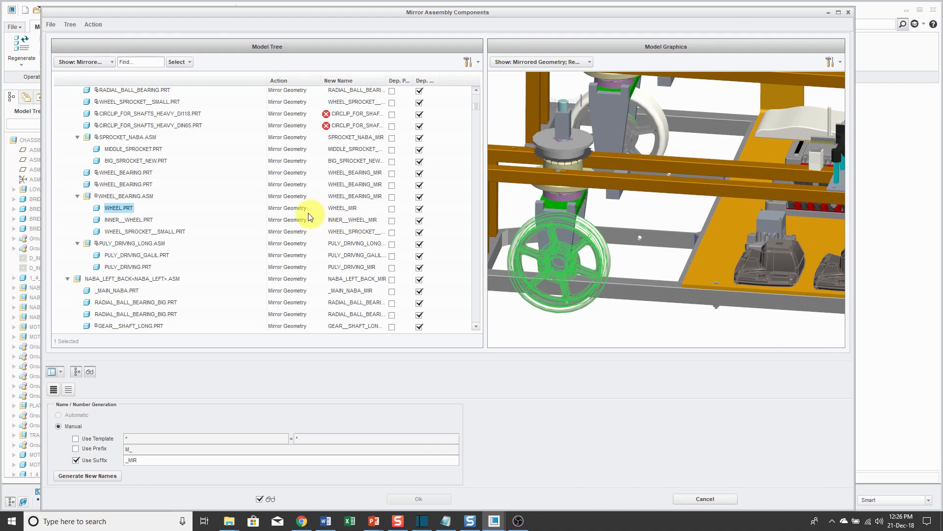
{"action": "left_click", "coordinate": [288, 208]}
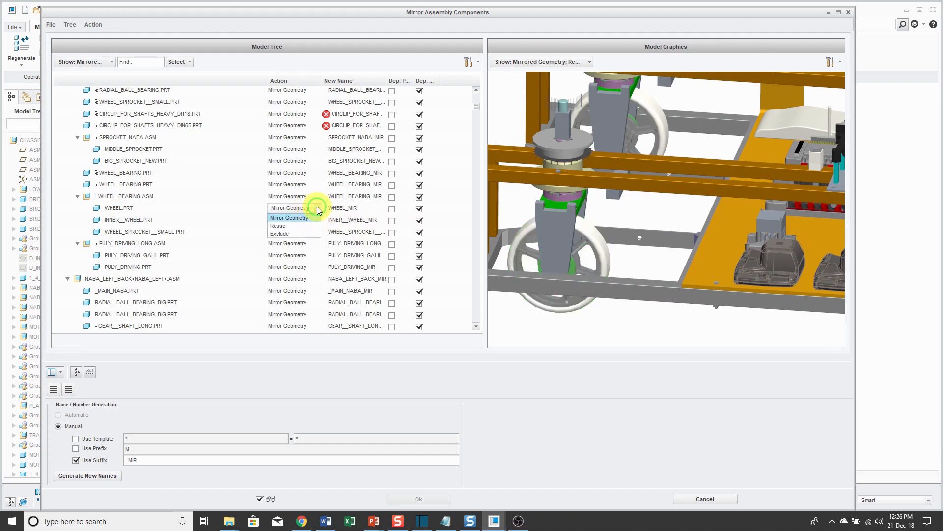
{"action": "left_click", "coordinate": [277, 225]}
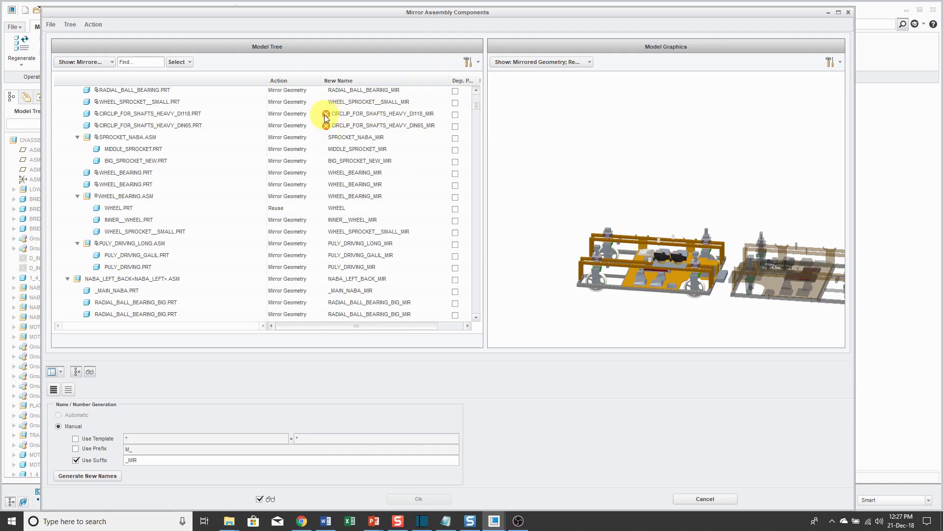
{"action": "mouse_move", "coordinate": [326, 117]}
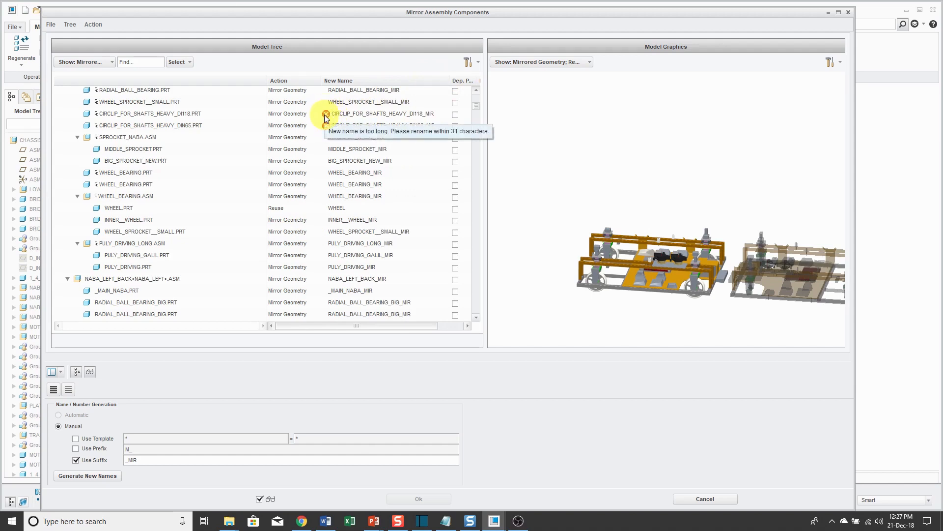
{"action": "mouse_move", "coordinate": [260, 119]}
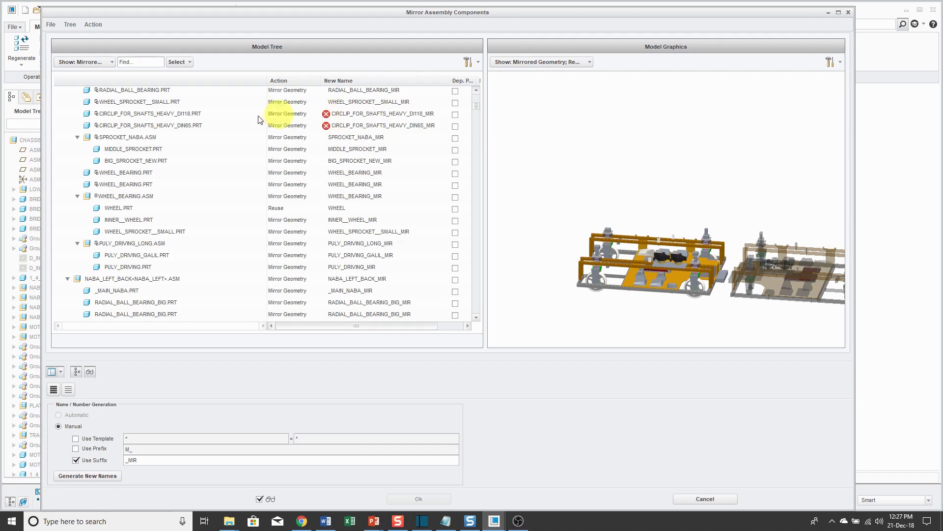
{"action": "left_click", "coordinate": [148, 113]}
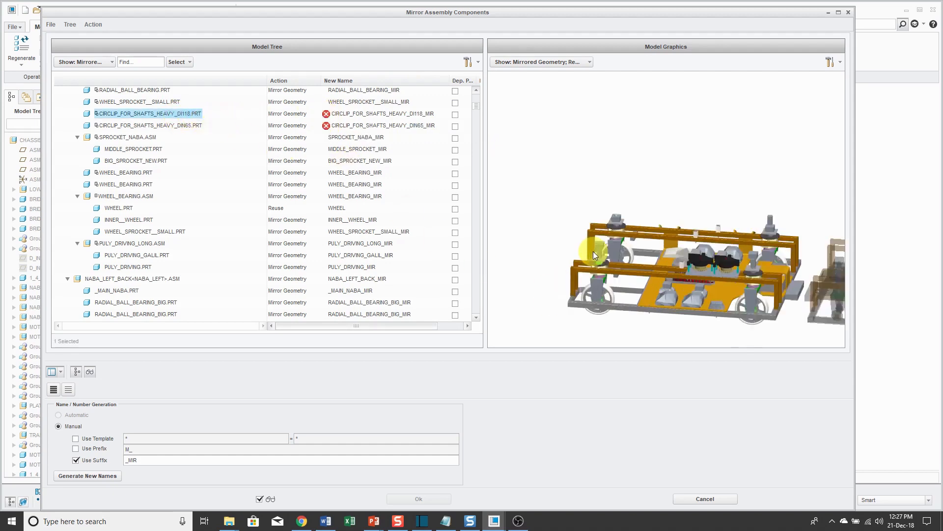
{"action": "scroll", "scroll_direction": "up", "scroll_amount": 3}
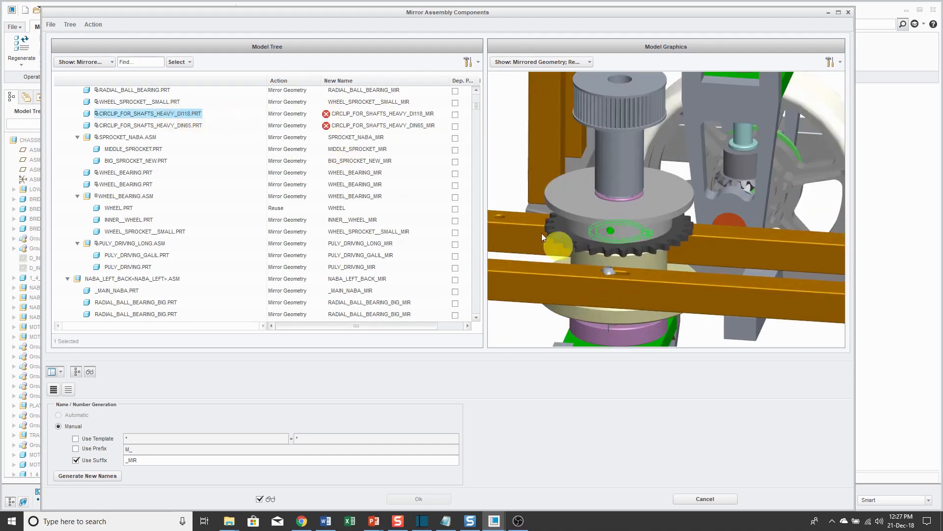
{"action": "left_click", "coordinate": [292, 113]}
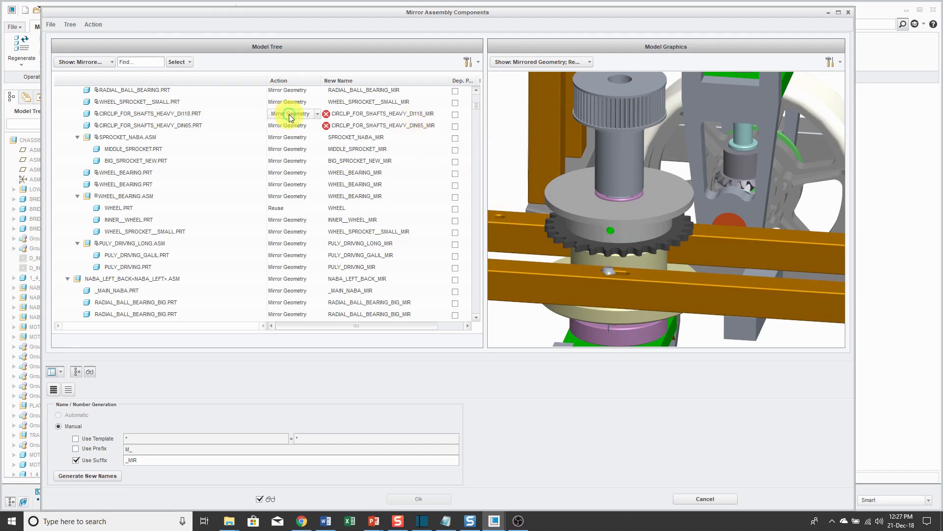
{"action": "left_click", "coordinate": [287, 113]}
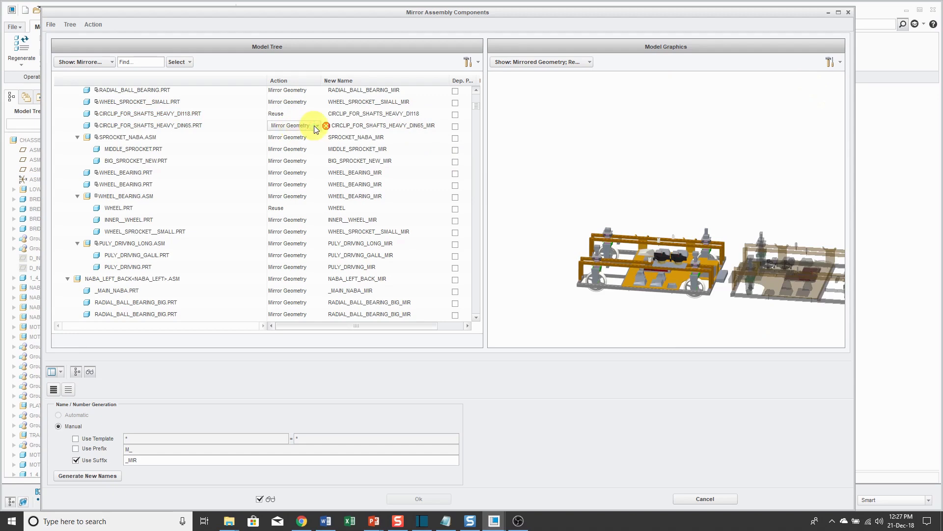
{"action": "left_click", "coordinate": [317, 125]}
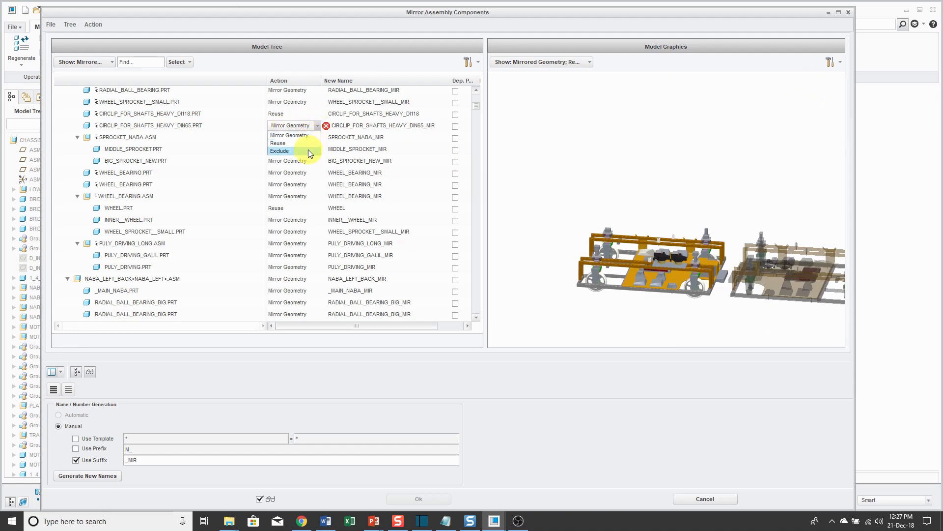
{"action": "left_click", "coordinate": [279, 151]}
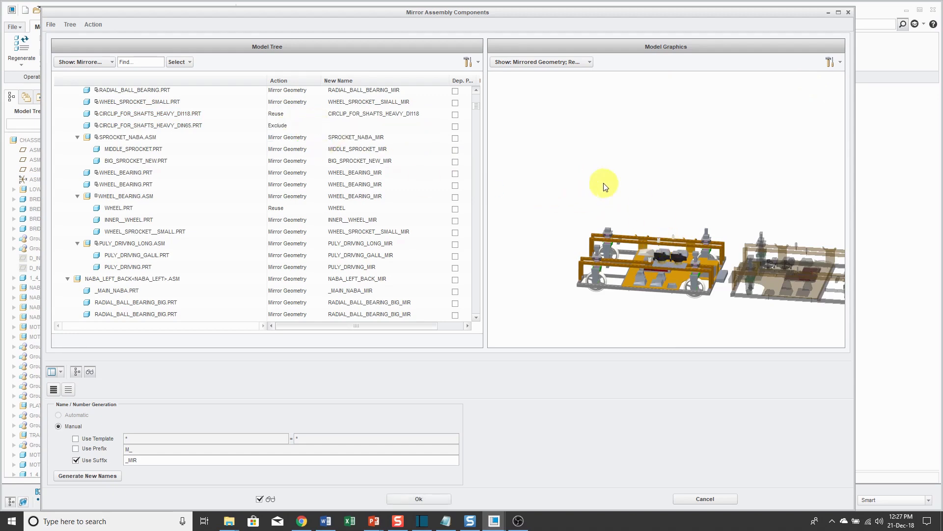
{"action": "scroll", "scroll_direction": "up", "scroll_amount": 3}
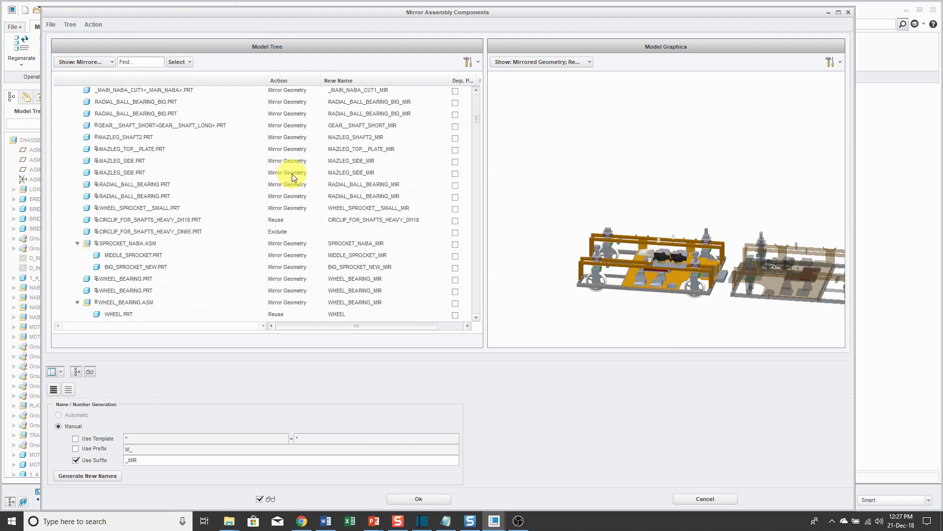
{"action": "scroll", "scroll_direction": "down", "scroll_amount": 3}
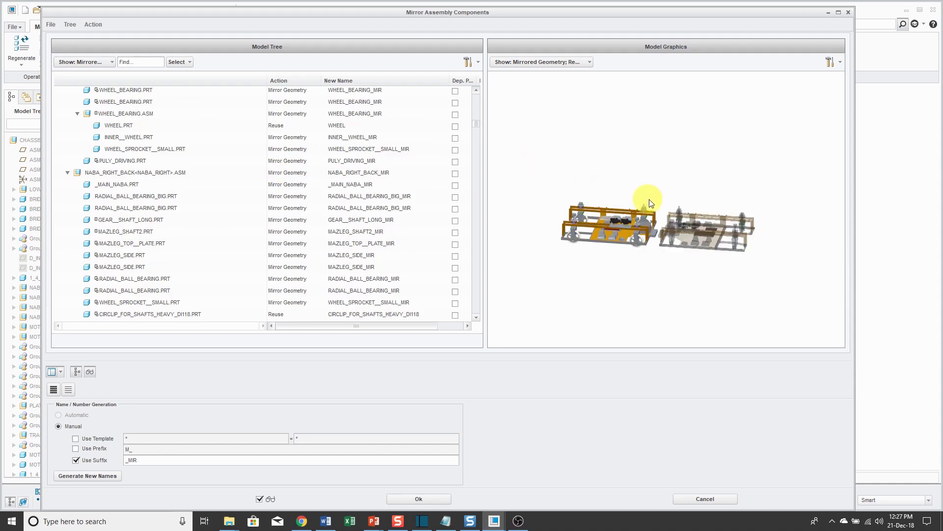
{"action": "mouse_move", "coordinate": [673, 176]}
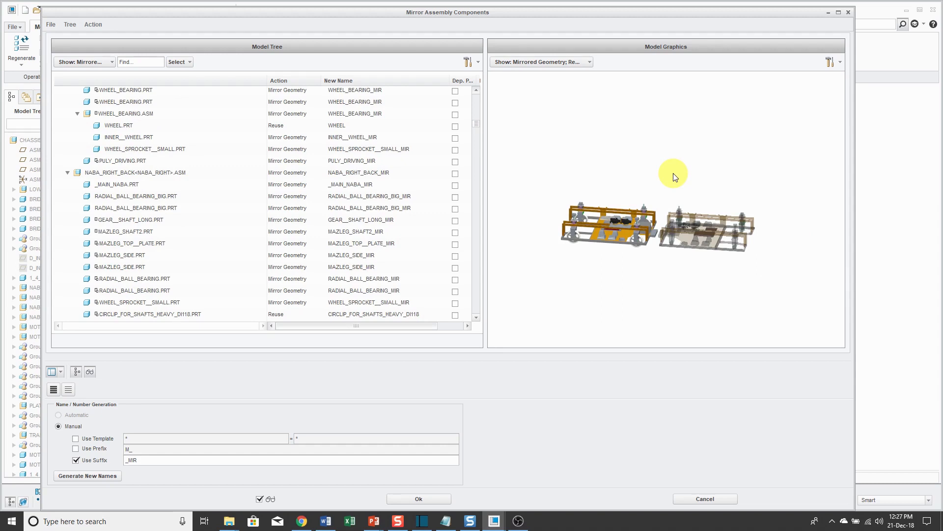
{"action": "mouse_move", "coordinate": [705, 498]}
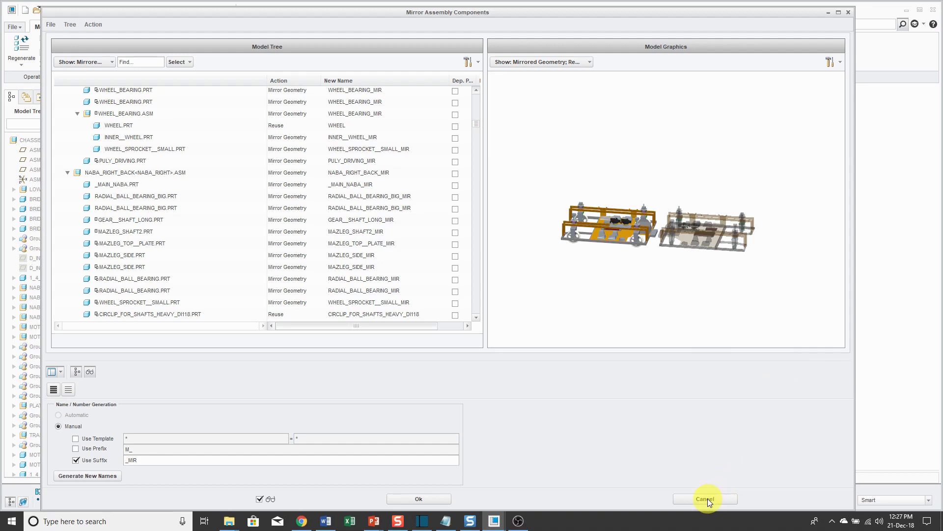
Cancel the Mirror Assembly Components dialog, aborting creation of ASM0004.
{"action": "left_click", "coordinate": [705, 499]}
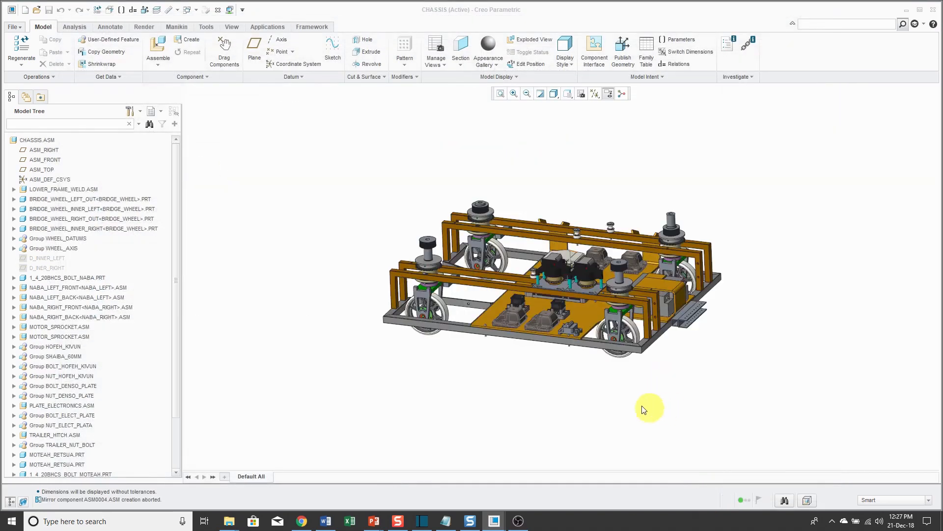
{"action": "mouse_move", "coordinate": [372, 352]}
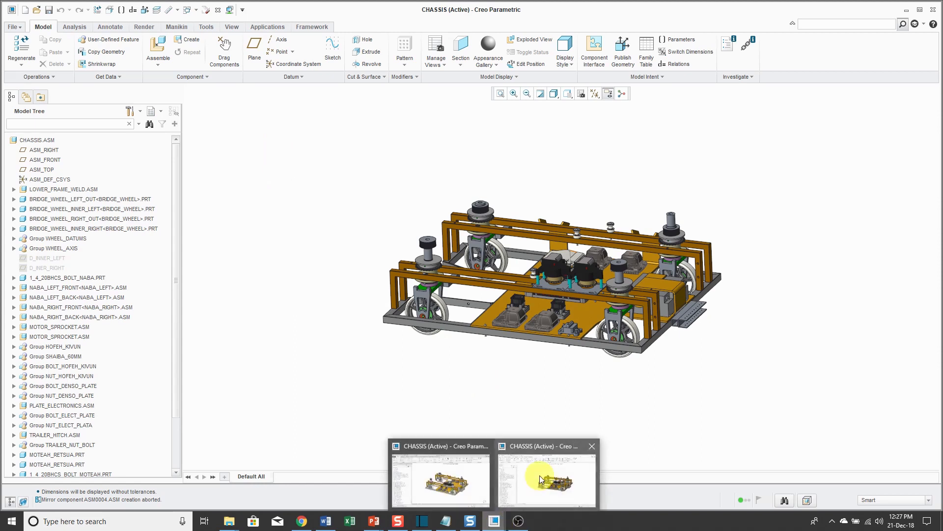
{"action": "mouse_move", "coordinate": [539, 480]}
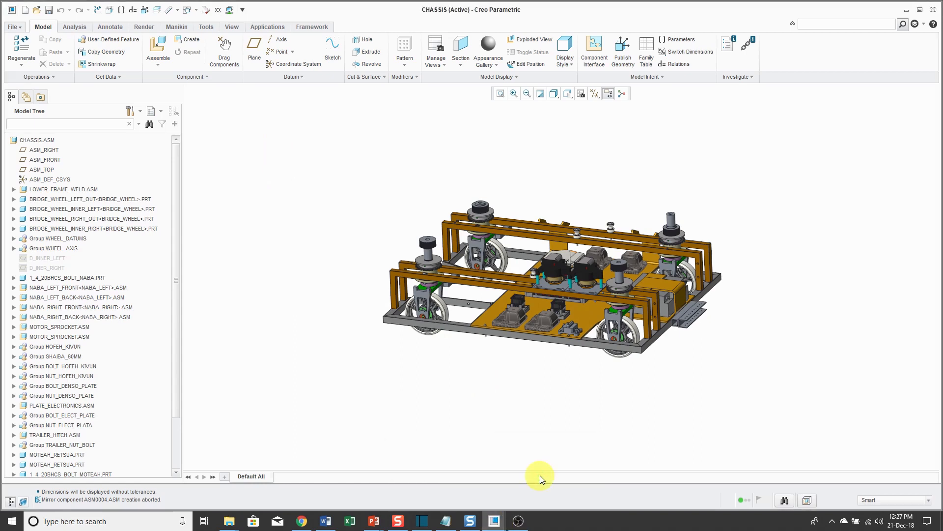
Start a new mirror assembly of CHASSIS via File > Save As, proposing ASM0004.
{"action": "left_click", "coordinate": [13, 26]}
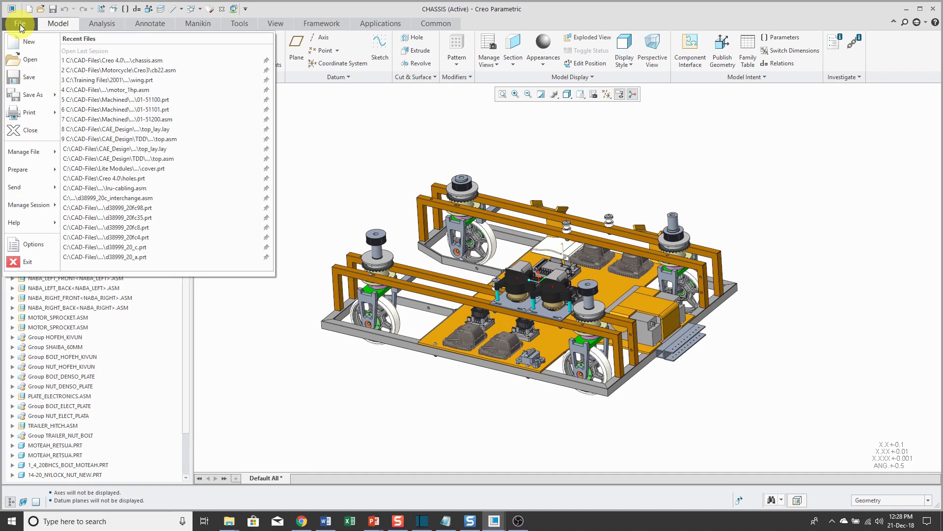
{"action": "left_click", "coordinate": [26, 94]}
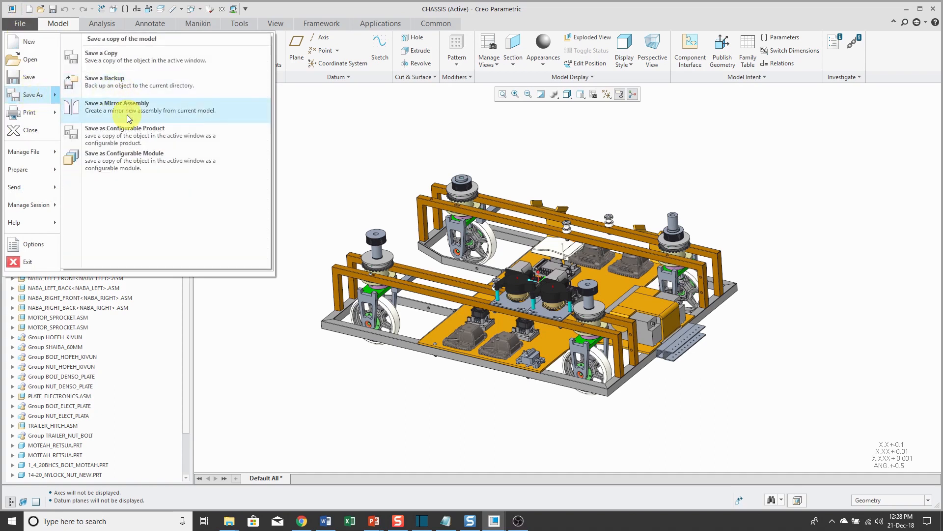
{"action": "left_click", "coordinate": [116, 107]}
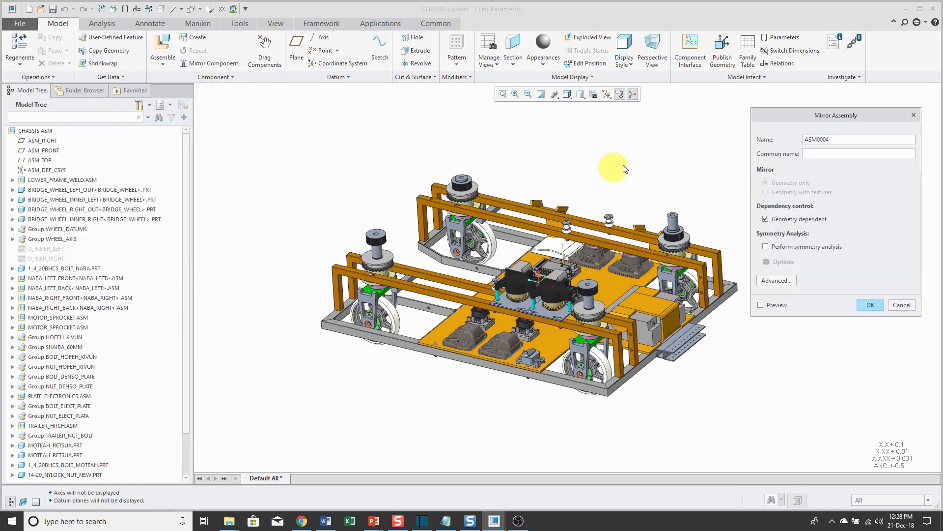
{"action": "mouse_move", "coordinate": [841, 228]}
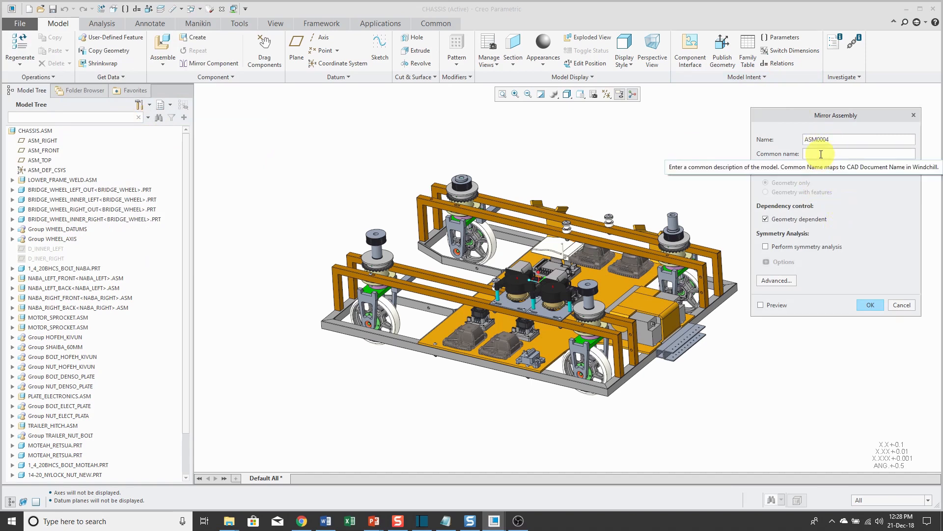
{"action": "mouse_move", "coordinate": [859, 215]}
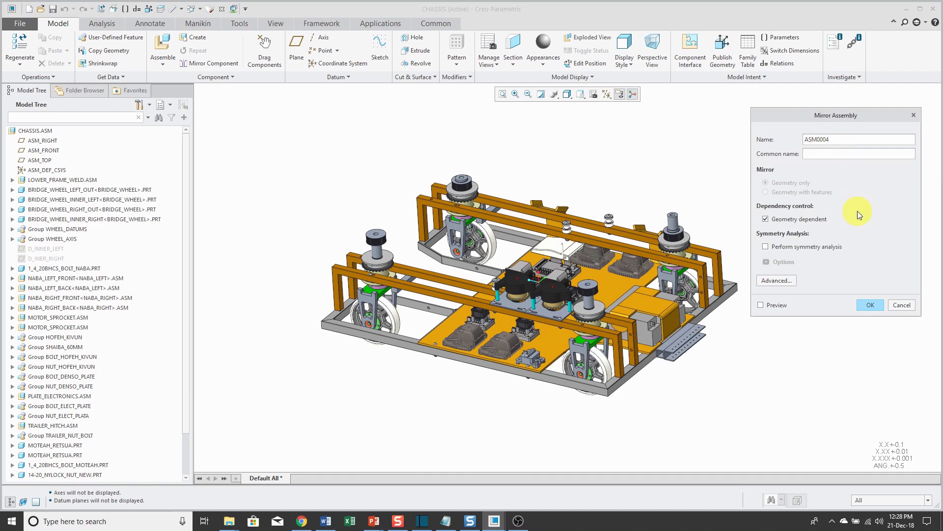
{"action": "mouse_move", "coordinate": [850, 220]}
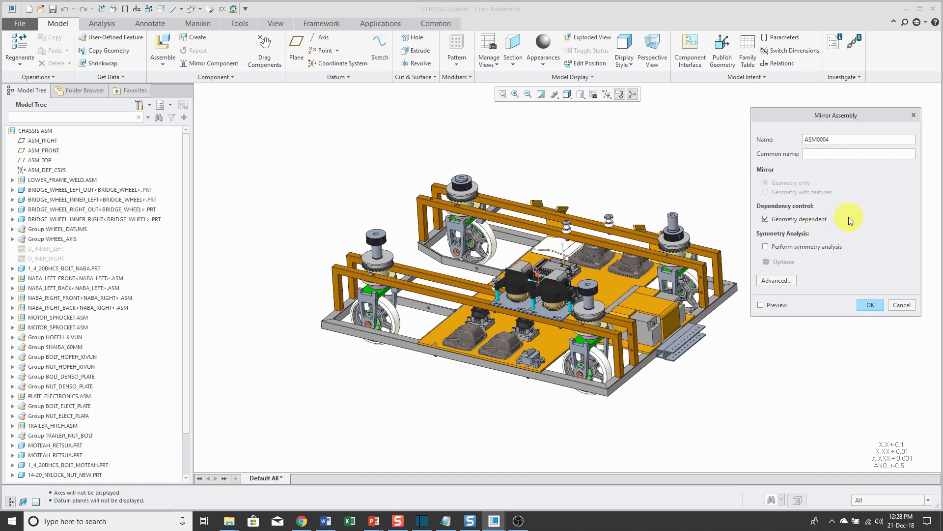
{"action": "mouse_move", "coordinate": [820, 237]}
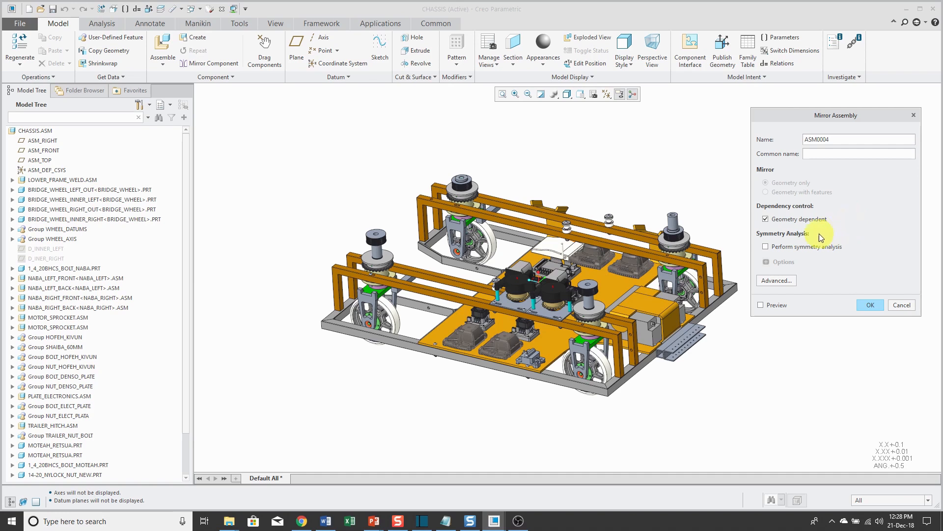
{"action": "mouse_move", "coordinate": [766, 247]}
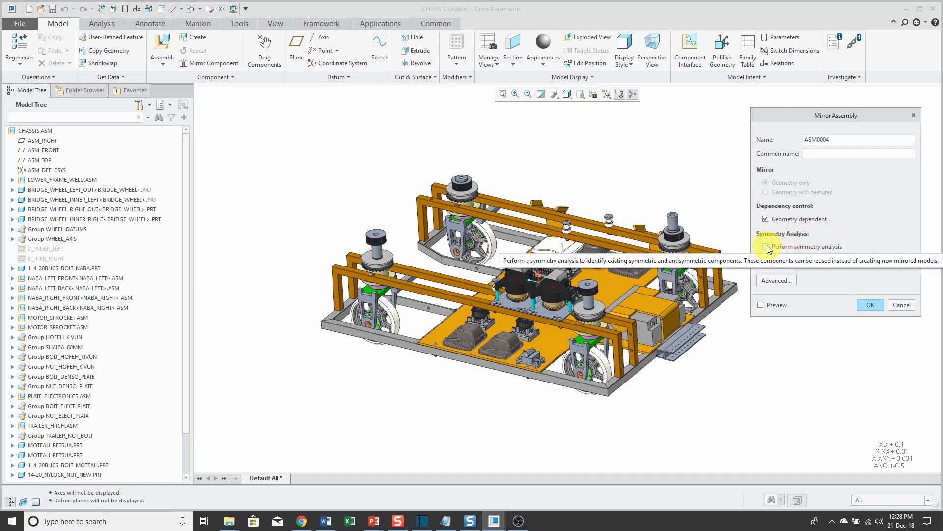
Enable Perform symmetry analysis and expand its Options, keeping Reuse symmetric components checked.
{"action": "left_click", "coordinate": [766, 247]}
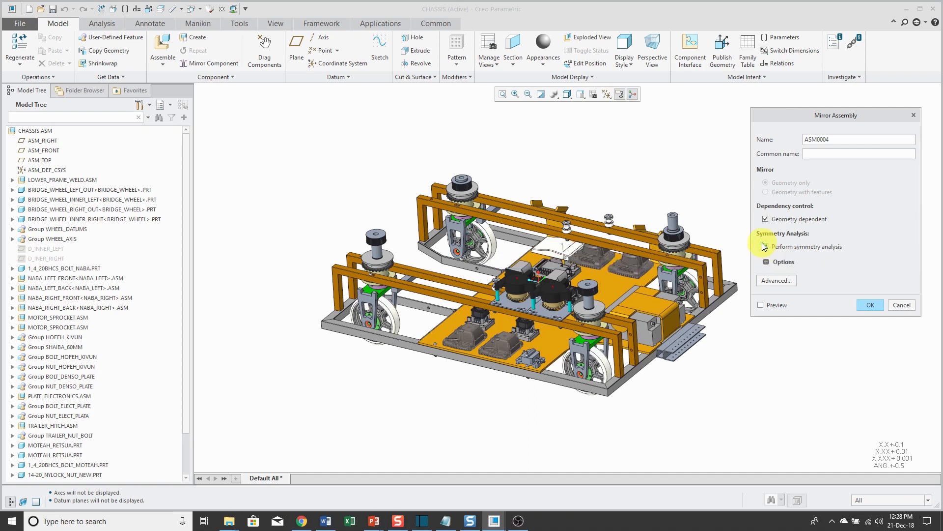
{"action": "left_click", "coordinate": [764, 246]}
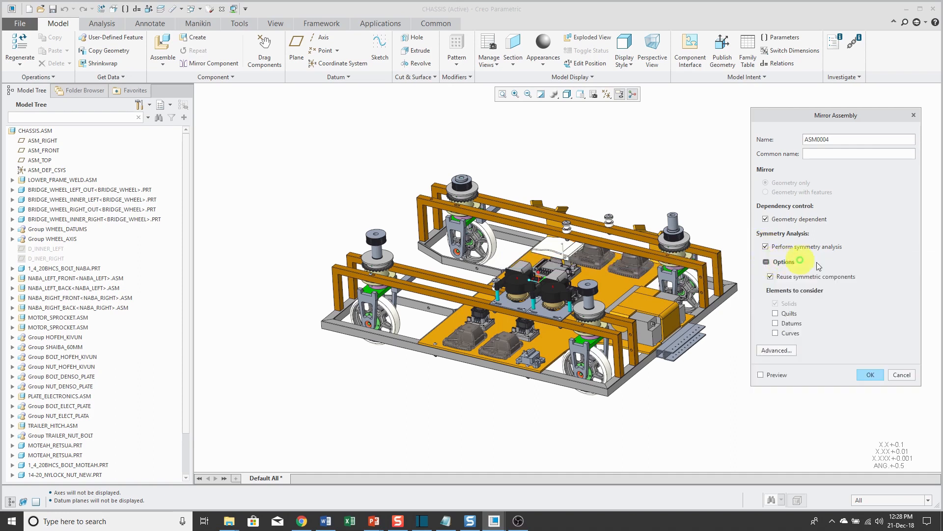
{"action": "mouse_move", "coordinate": [812, 286]}
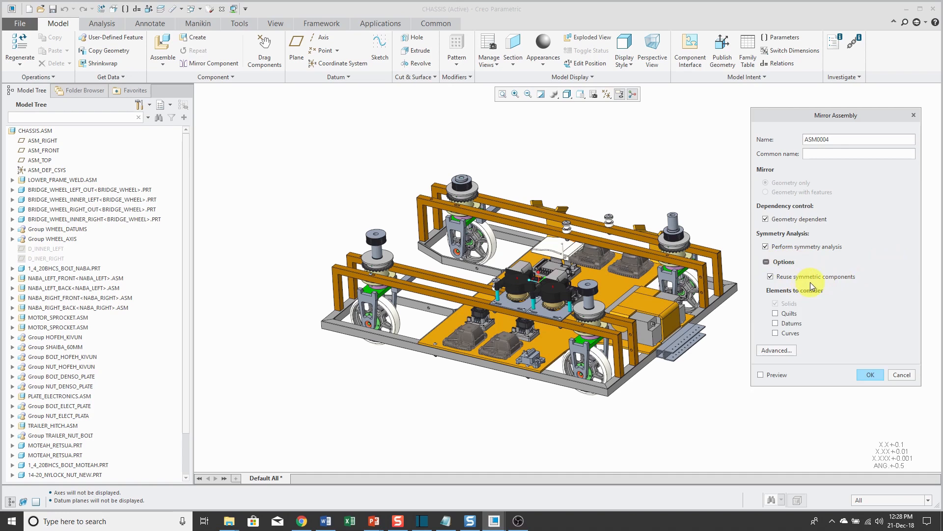
{"action": "mouse_move", "coordinate": [845, 283]}
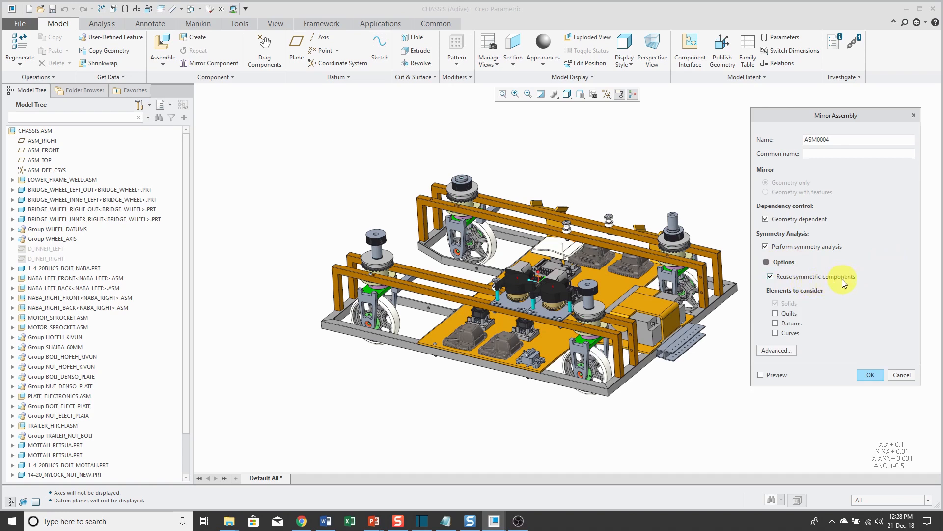
{"action": "mouse_move", "coordinate": [790, 306]}
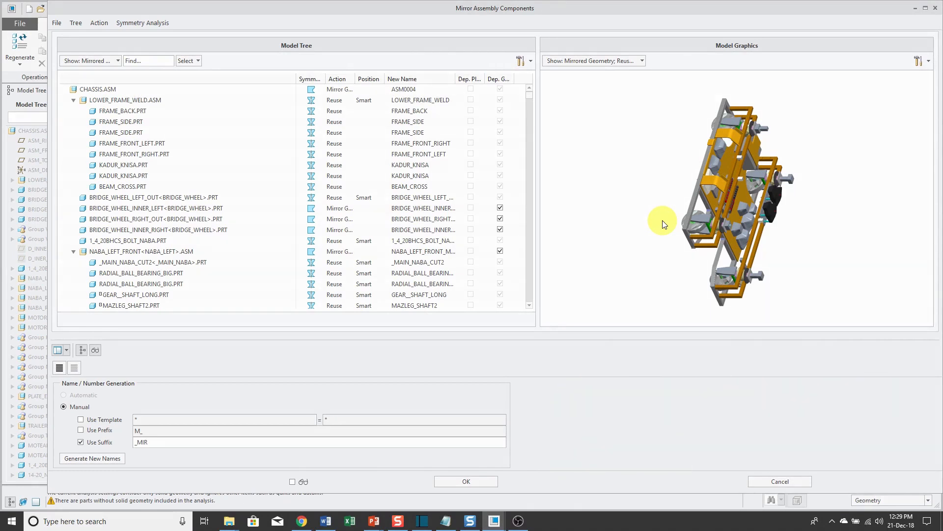
{"action": "mouse_move", "coordinate": [636, 198]}
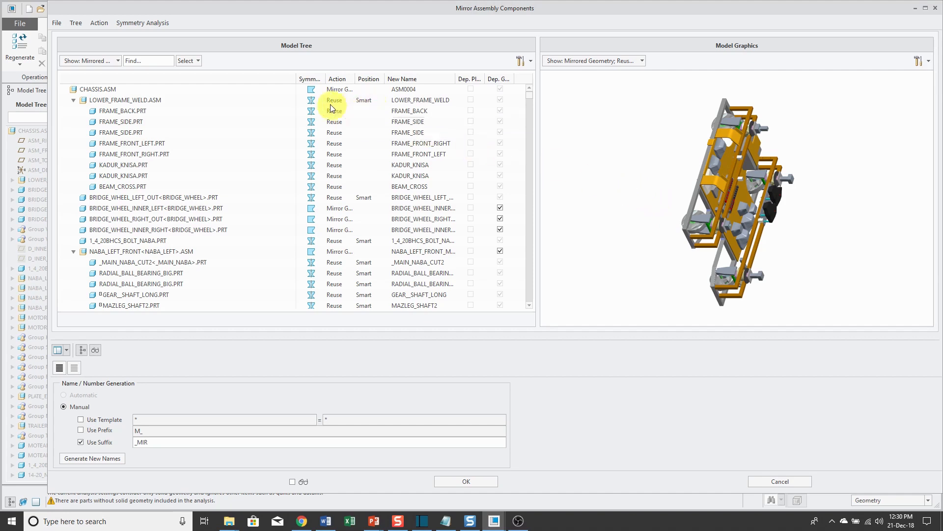
{"action": "mouse_move", "coordinate": [334, 143]}
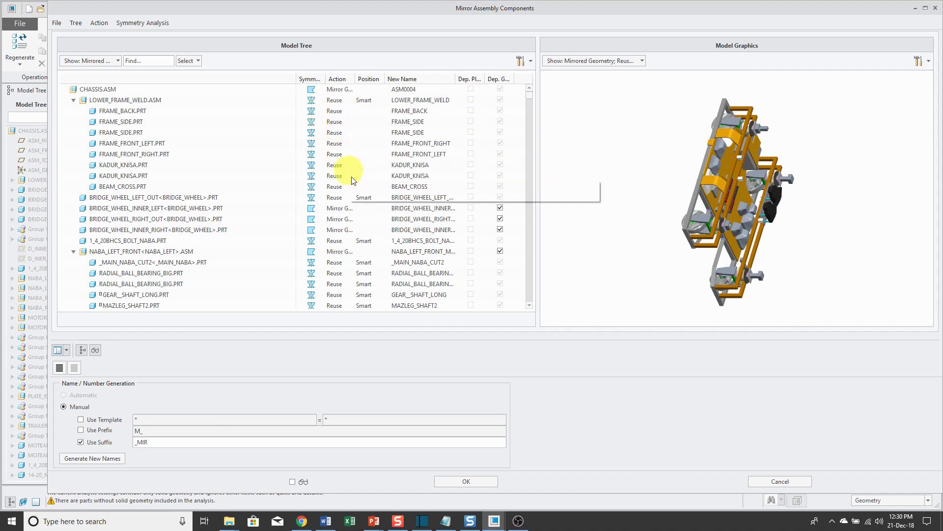
{"action": "mouse_move", "coordinate": [588, 317]}
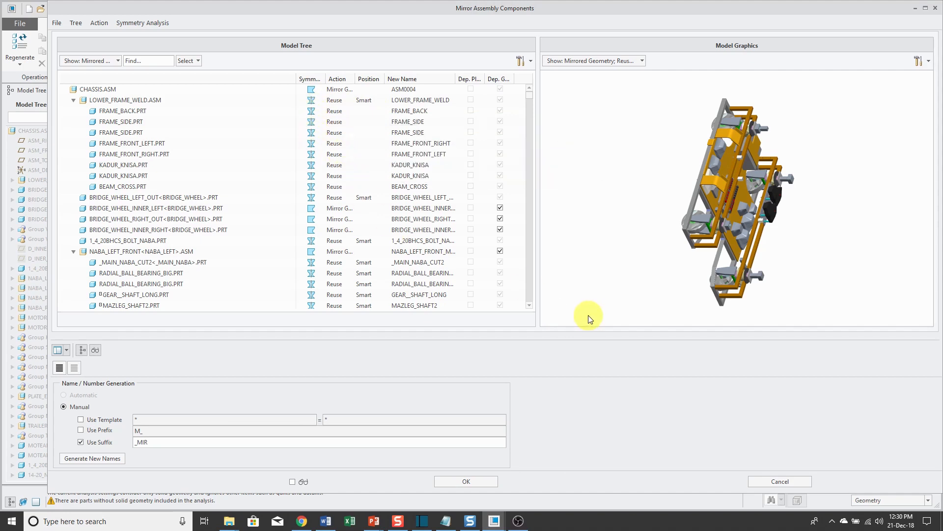
{"action": "mouse_move", "coordinate": [625, 287]}
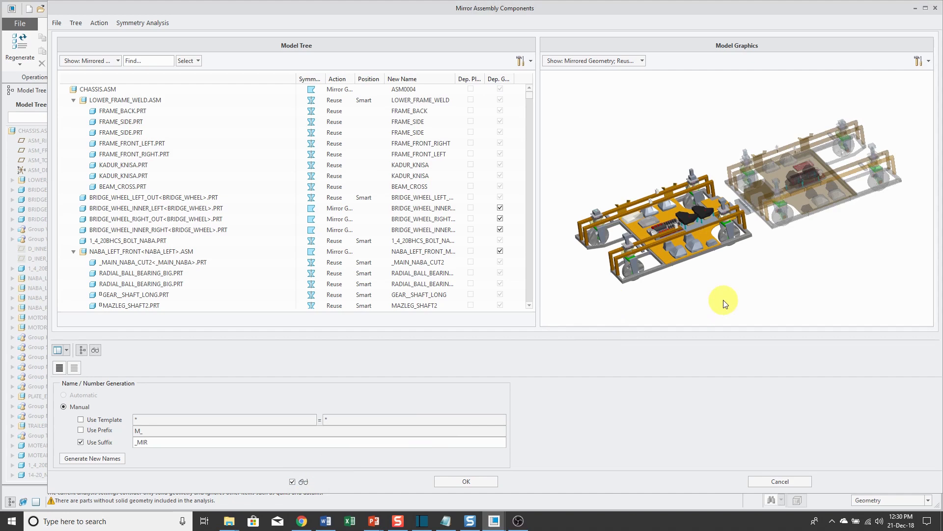
{"action": "mouse_move", "coordinate": [628, 450]}
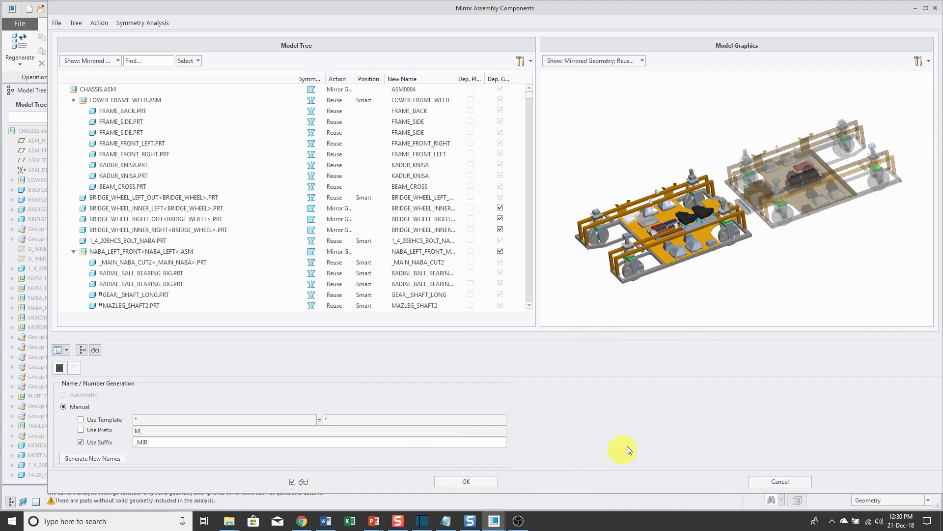
{"action": "mouse_move", "coordinate": [636, 444]}
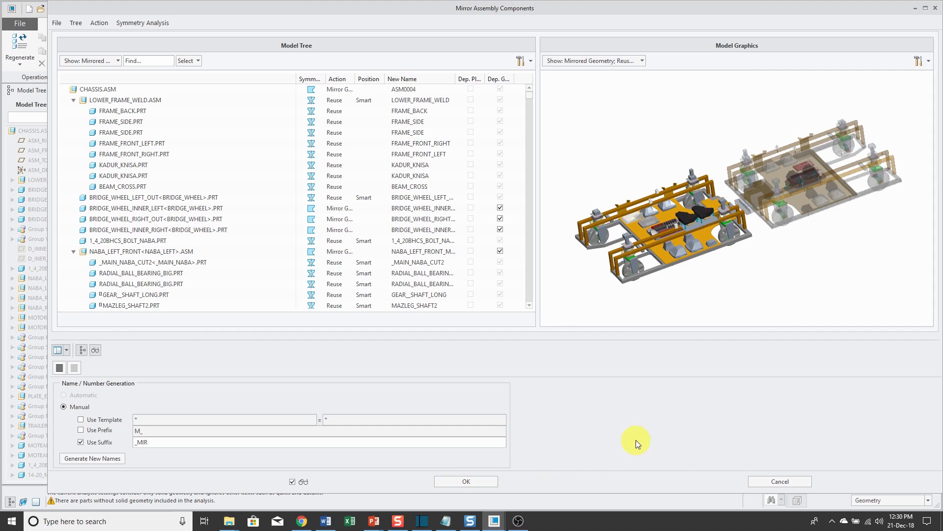